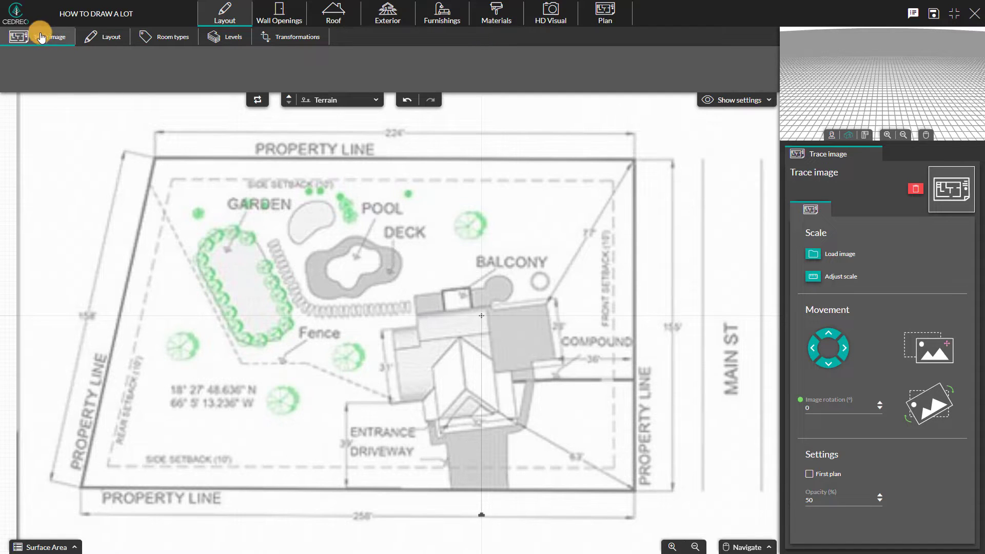
mouse_move(505, 234)
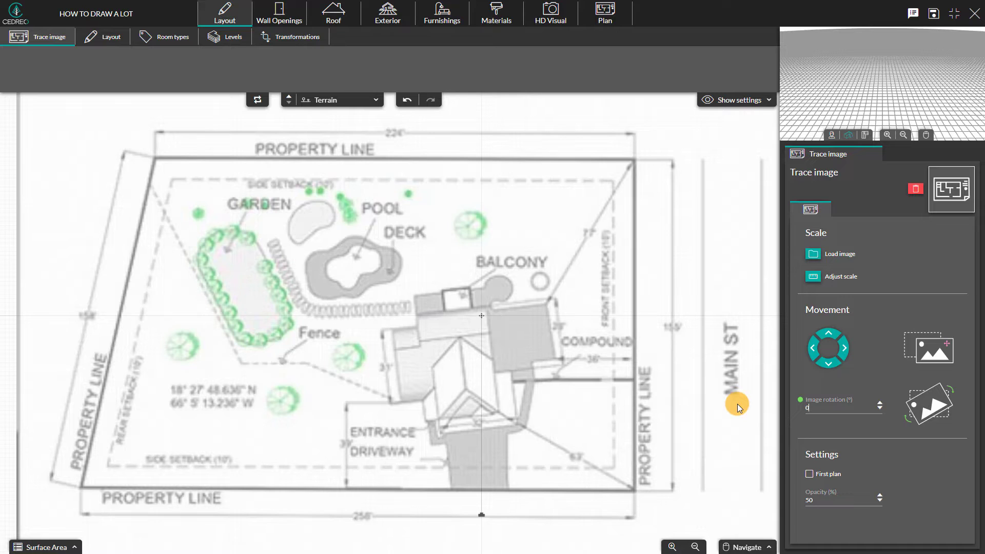
mouse_move(344, 118)
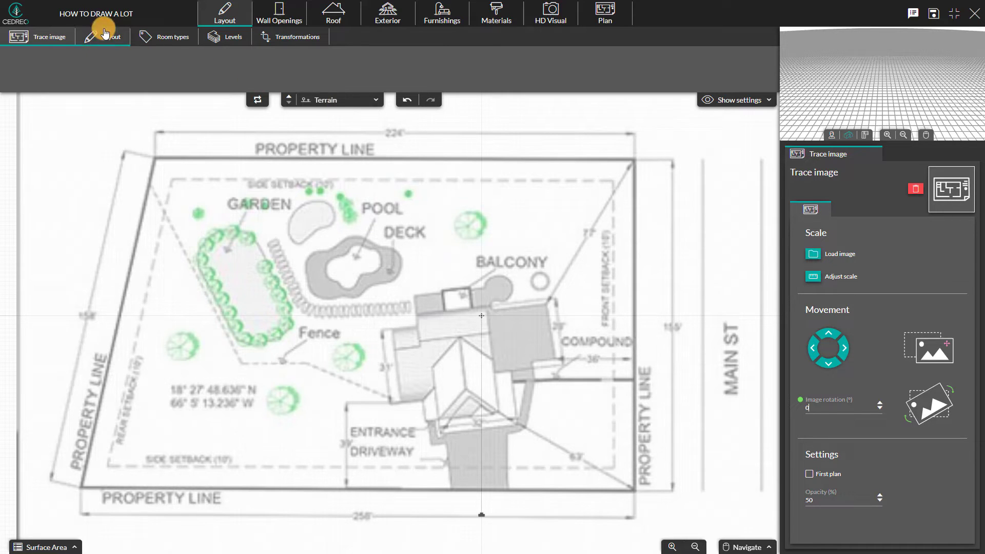
Open the Layout tools to draw the lot along the site plan's property lines.
click(102, 37)
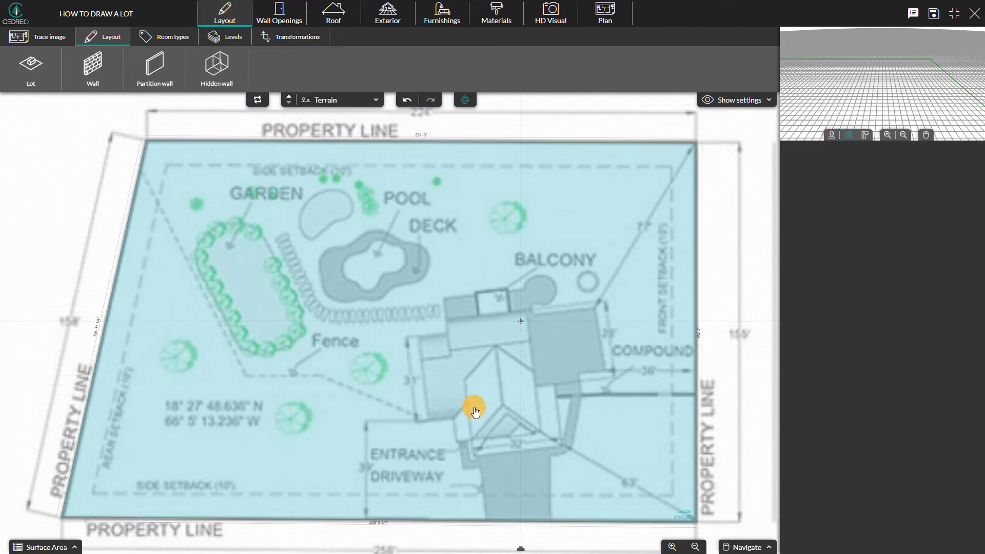
Turn off Trace in Show settings and view the lot in the 3D Furnishings scene.
click(739, 99)
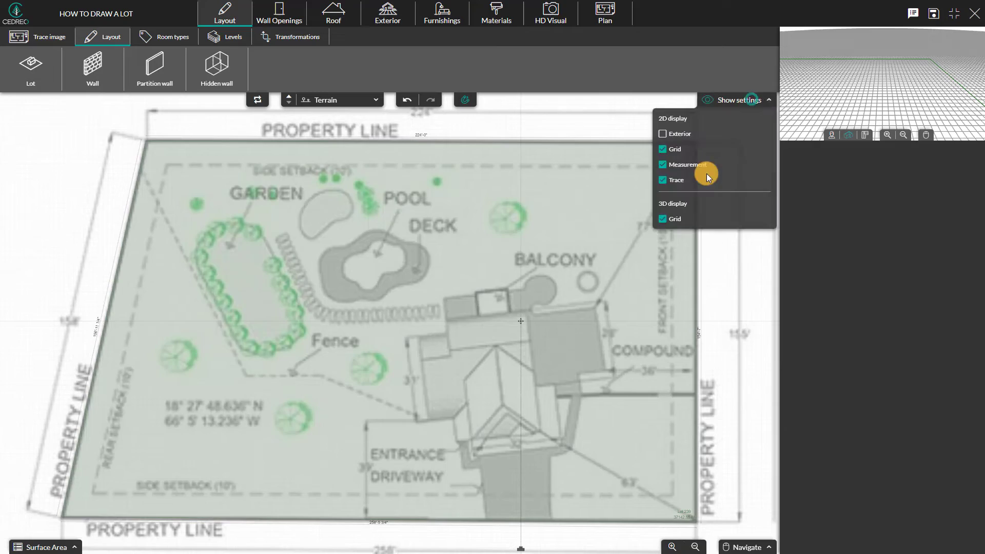
click(662, 180)
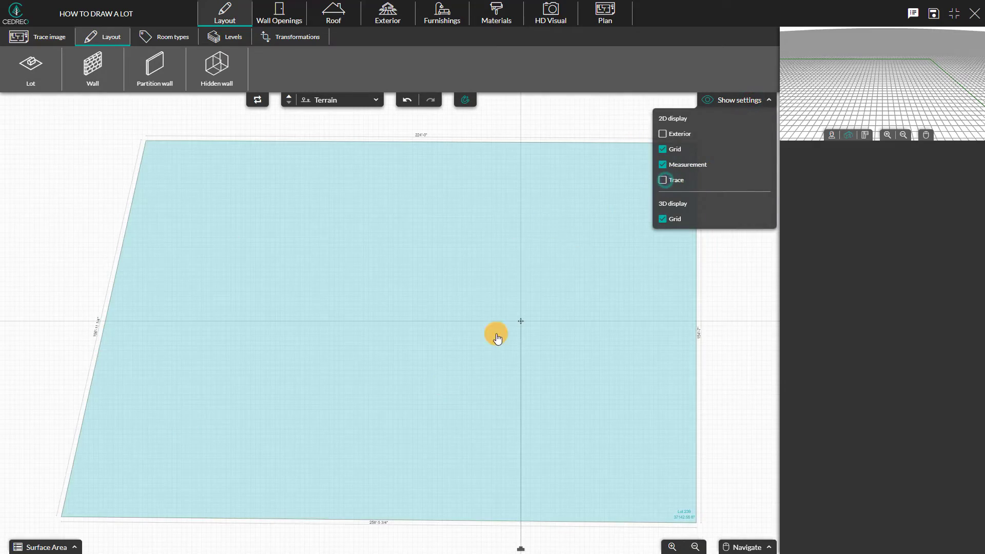
click(442, 13)
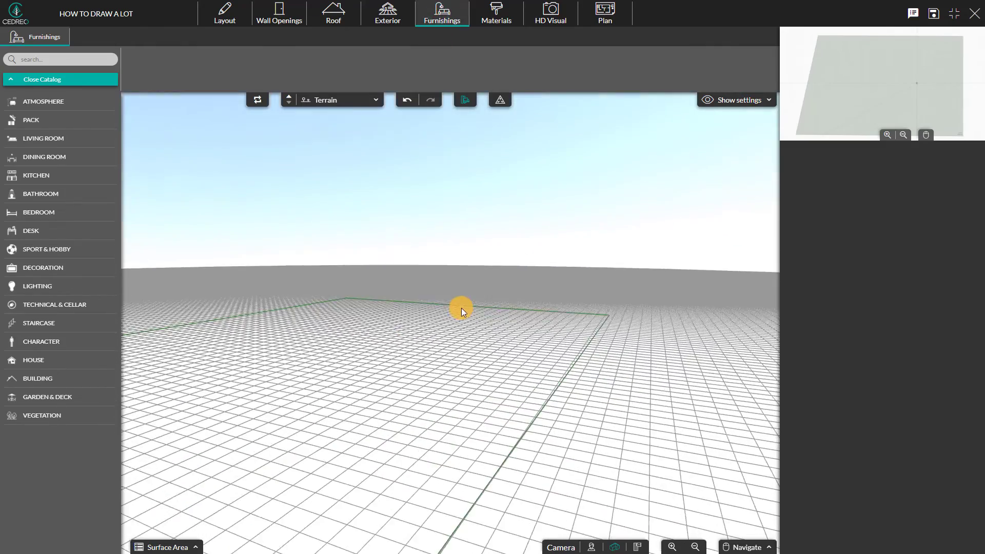